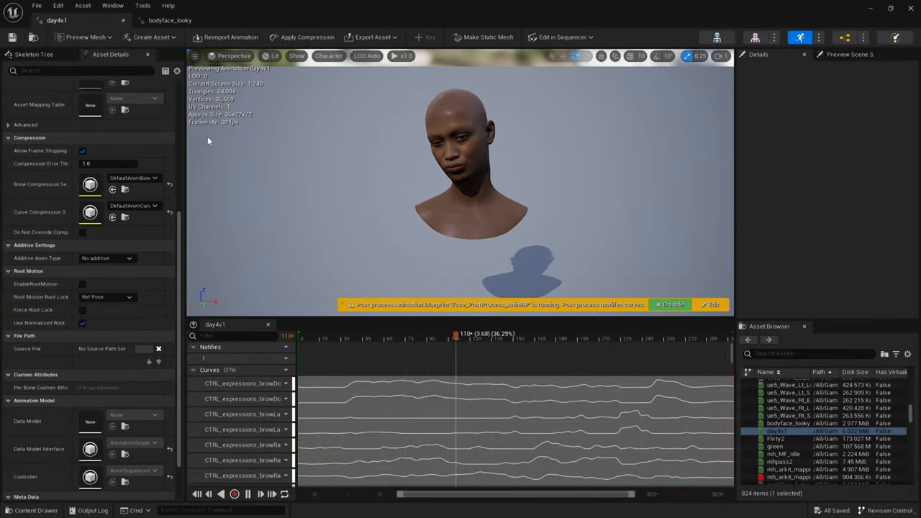
# Set day4v1's additive type to Mesh Space with Base Pose from a frame of this animation.
pyautogui.click(170, 20)
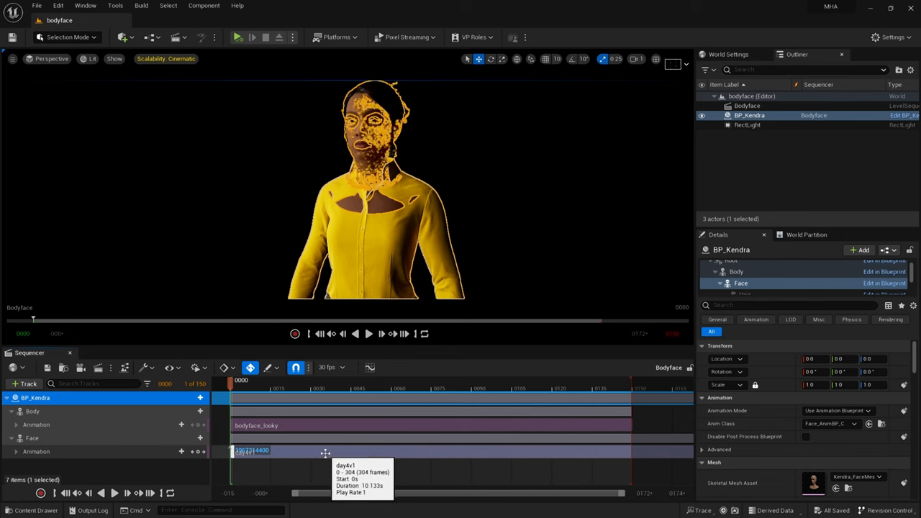
pyautogui.rightClick(252, 449)
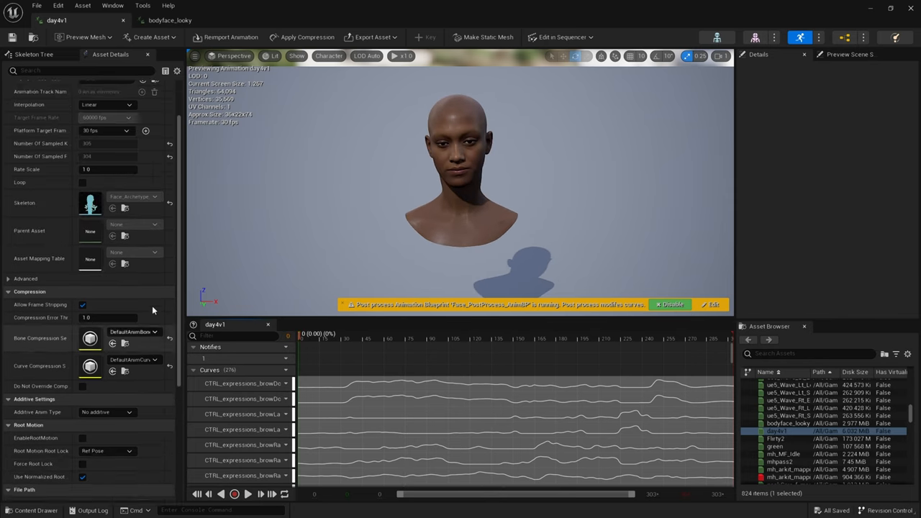
pyautogui.scroll(-3)
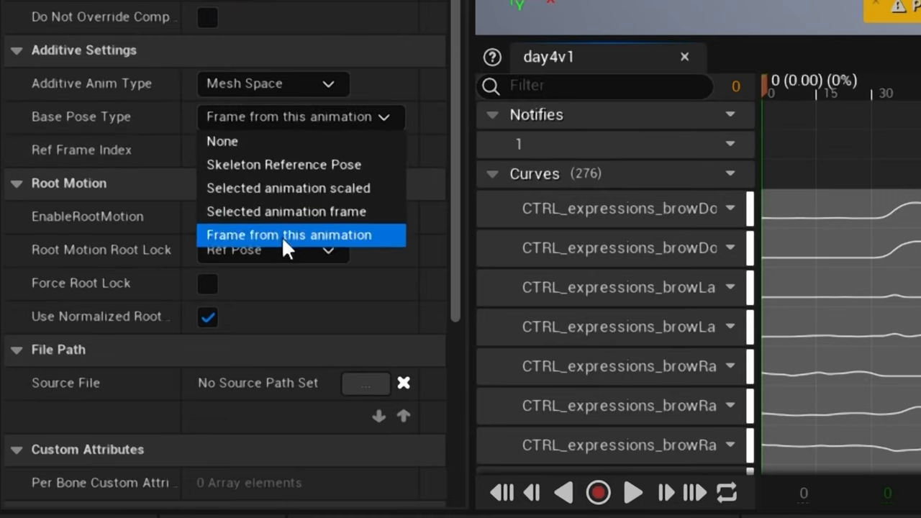
pyautogui.moveTo(291, 235)
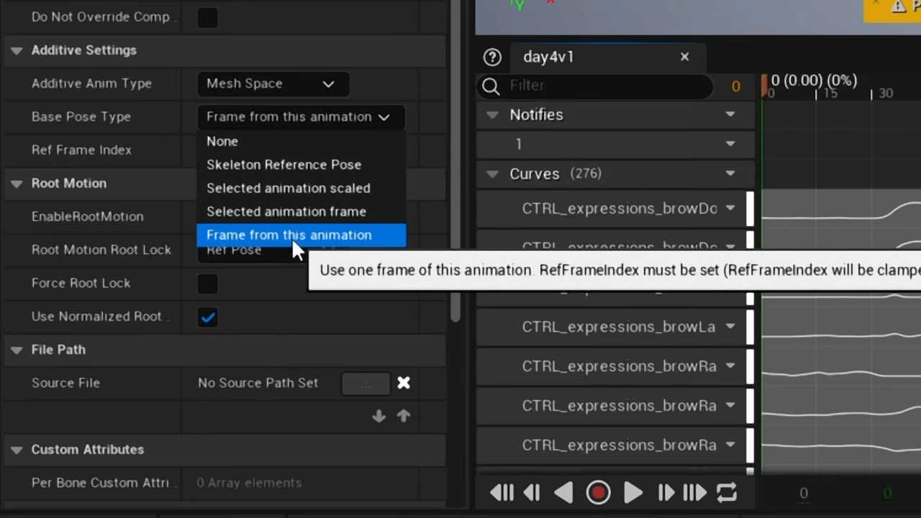
pyautogui.click(288, 234)
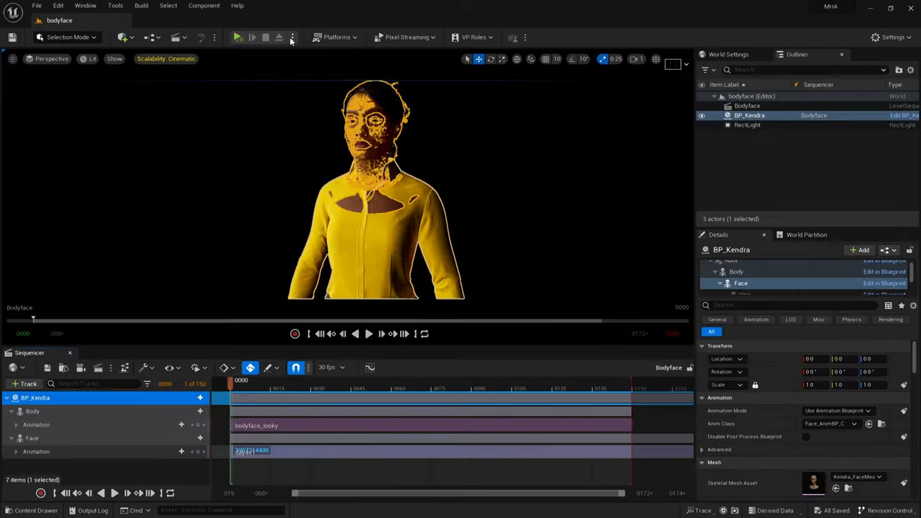
# Simulate the level and play then pause the bodyface sequence so Kendra's head follows the body.
pyautogui.click(293, 37)
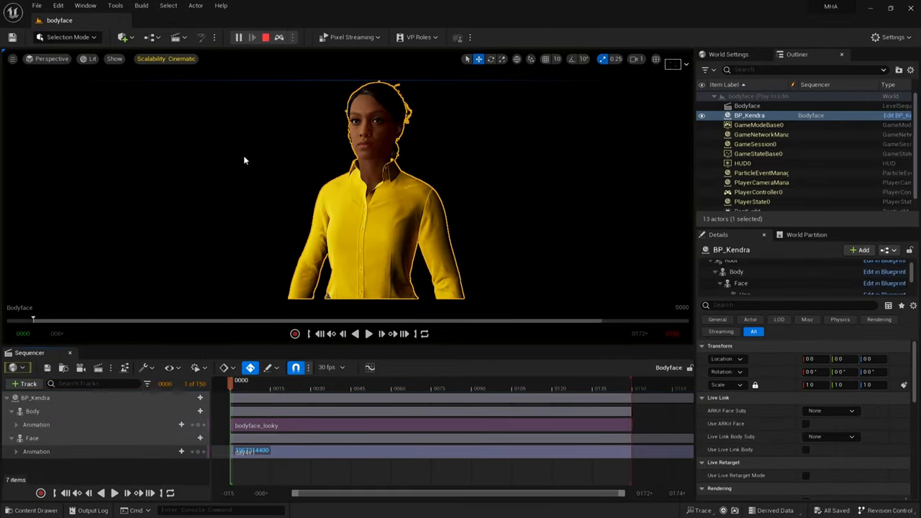
pyautogui.moveTo(369, 334)
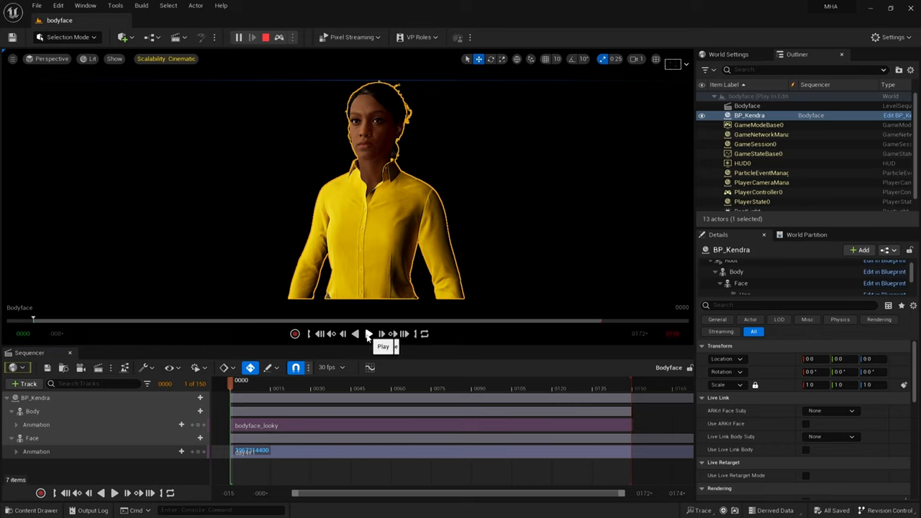
pyautogui.click(367, 333)
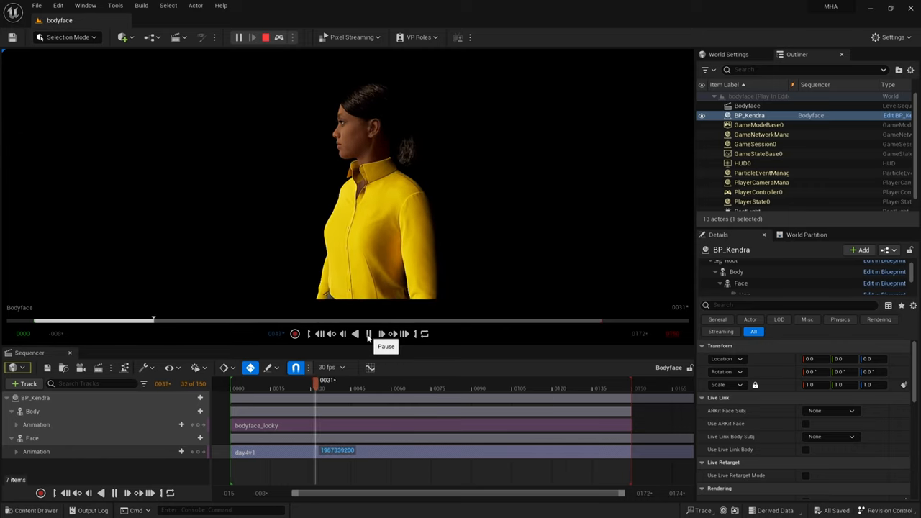
pyautogui.click(368, 333)
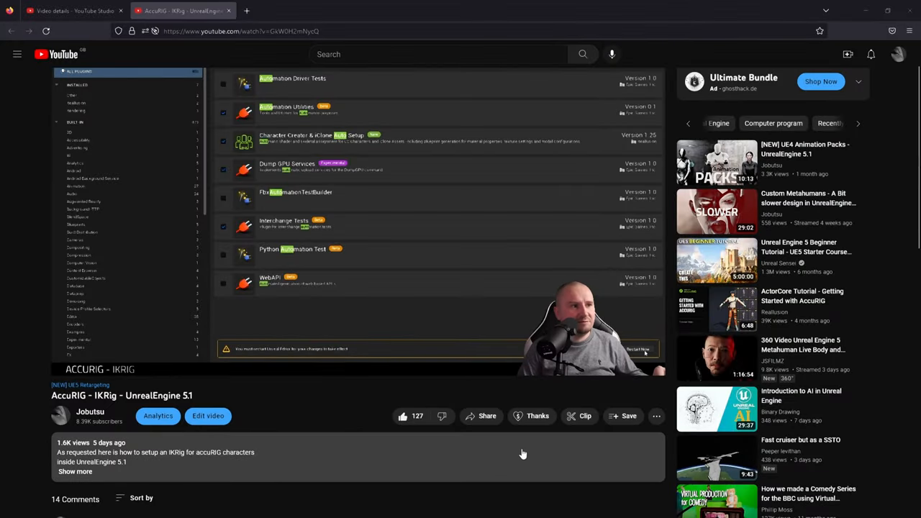
pyautogui.click(538, 416)
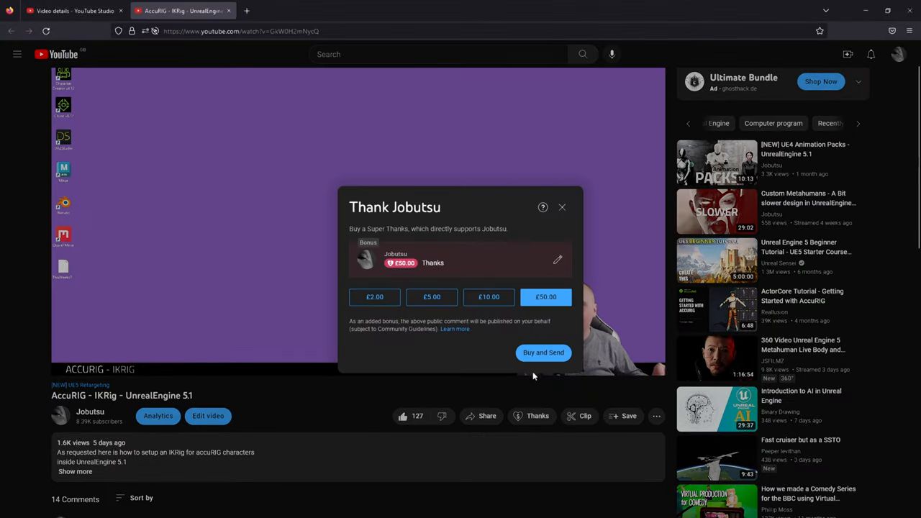